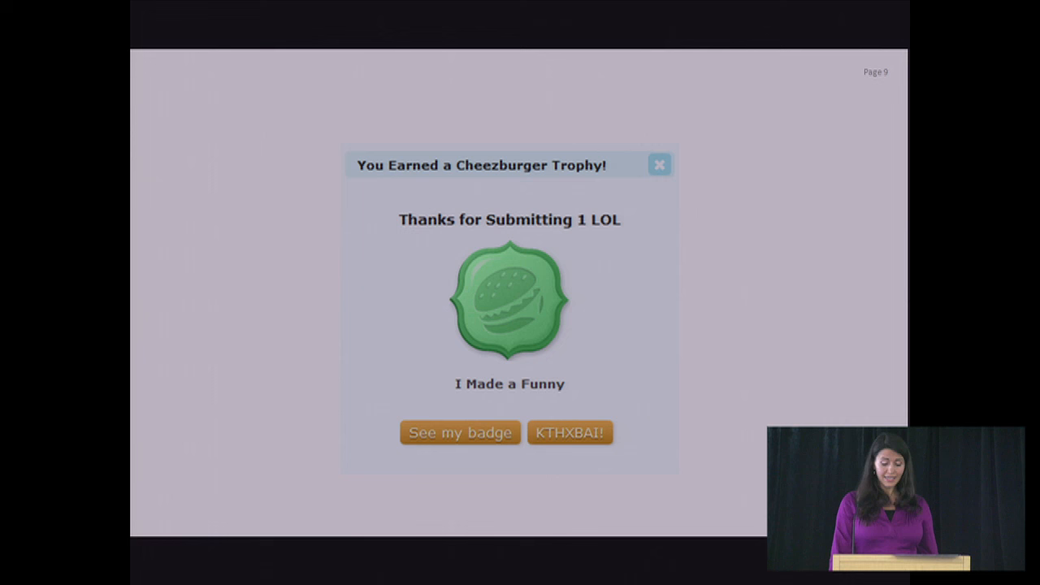
Advance past the Cheezburger trophy slide to page 12, LOL Cats Game Mechanics
{"action": "left_click", "coordinate": [460, 432]}
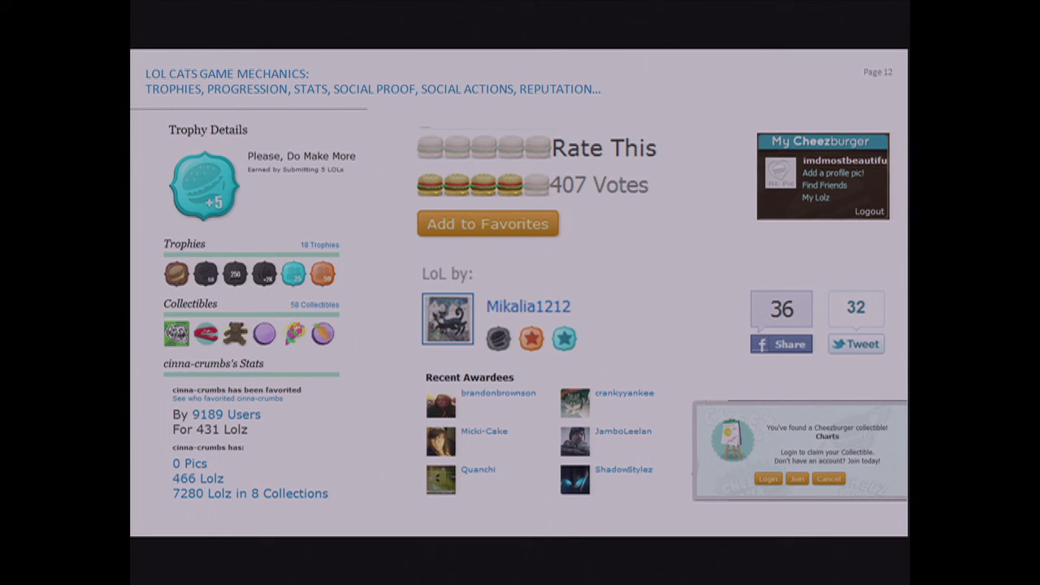
Advance to page 19, Game Mechanics – A Broad Array of Applications
{"action": "key", "text": "Right"}
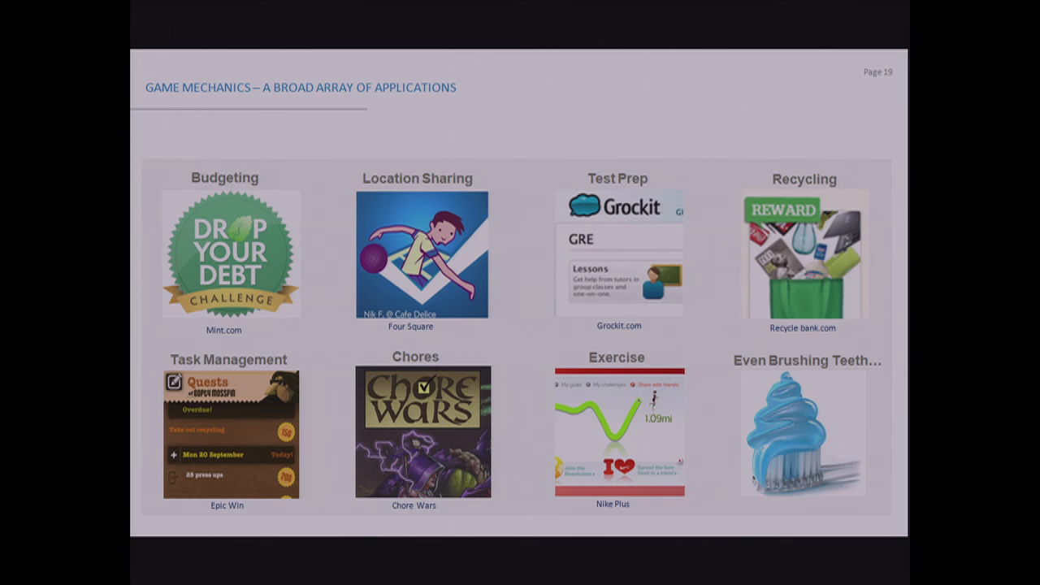
Advance to page 23, Stats Around Game Mechanics, showing the adoption curve
{"action": "key", "text": "Right"}
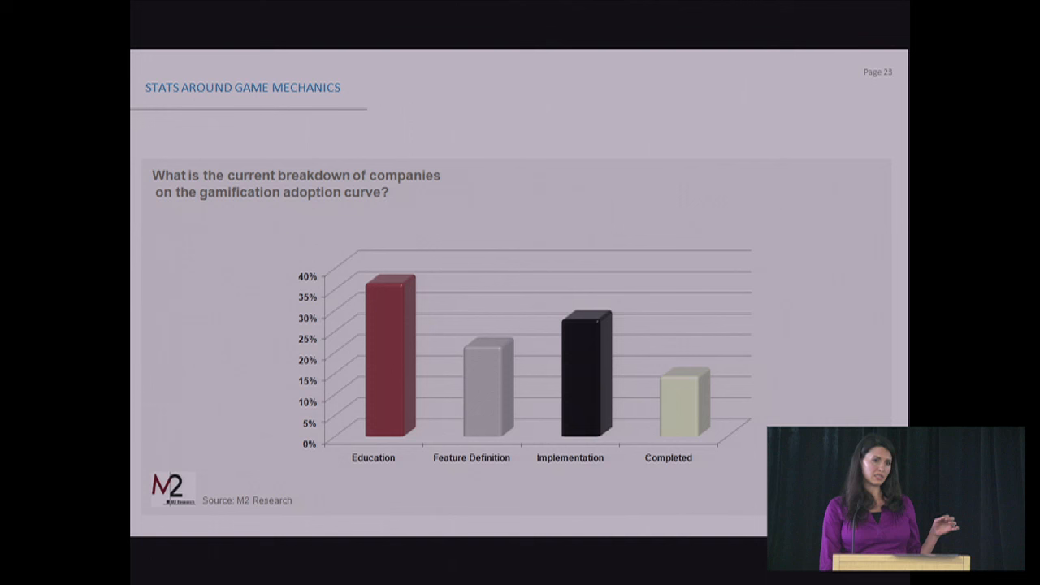
Advance to page 29, Let's Talk About… 16 Design Patterns
{"action": "key", "text": "Right"}
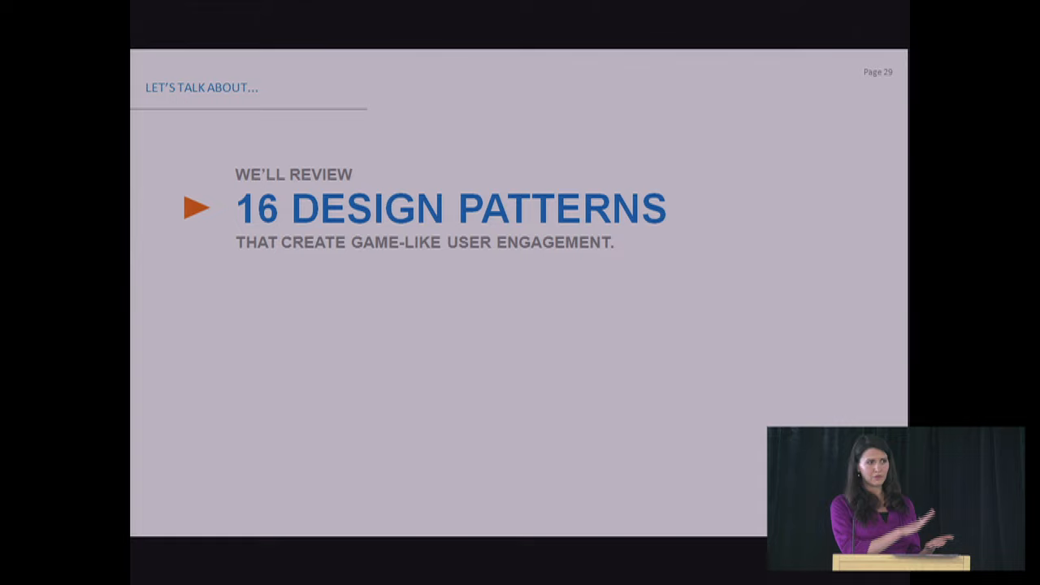
Advance to page 30, the 3 Aspects of the User Journey
{"action": "key", "text": "Right"}
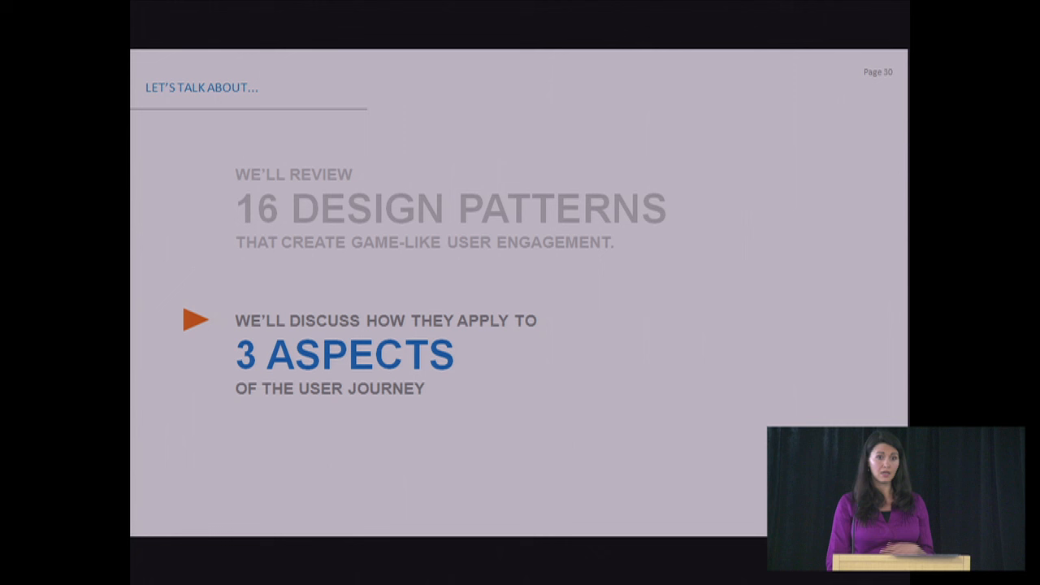
{"action": "key", "text": "right"}
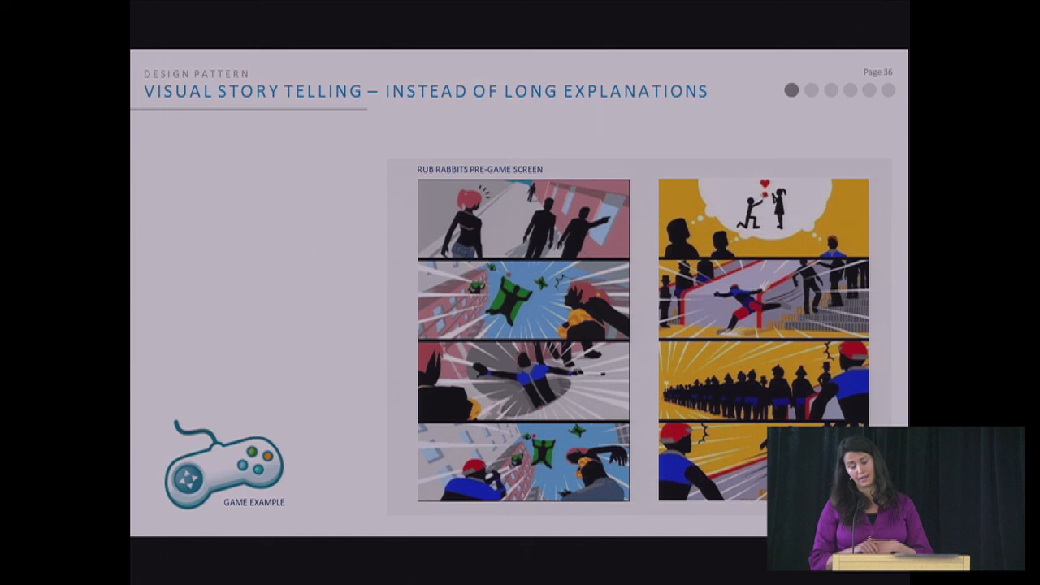
Advance to page 36, Visual Story Telling with Rub Rabbits comic screens
{"action": "key", "text": "Right"}
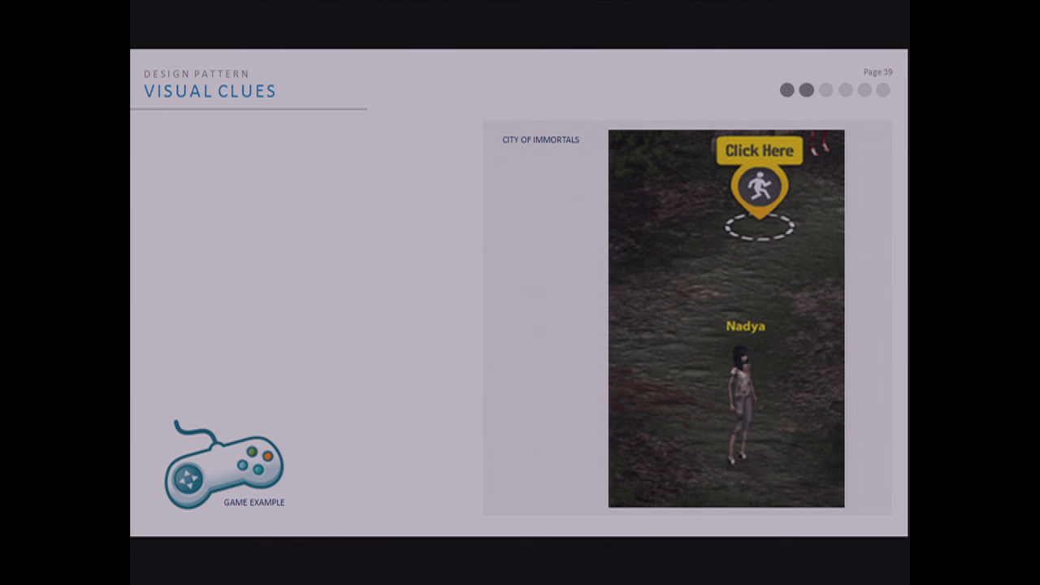
Advance through page 39 Visual Clues to page 40's Facebook Places example
{"action": "key", "text": "Right"}
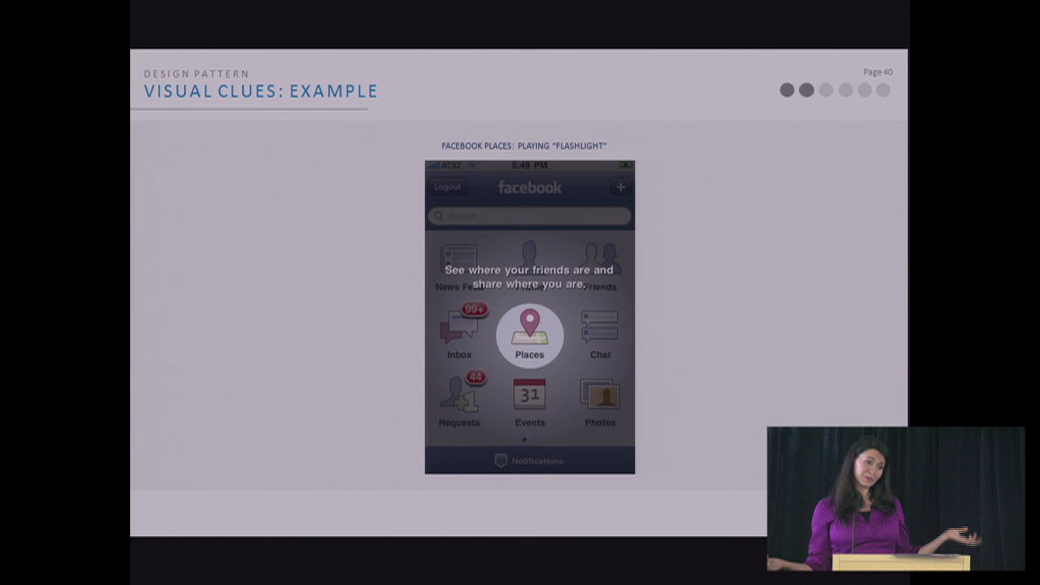
{"action": "key", "text": "right"}
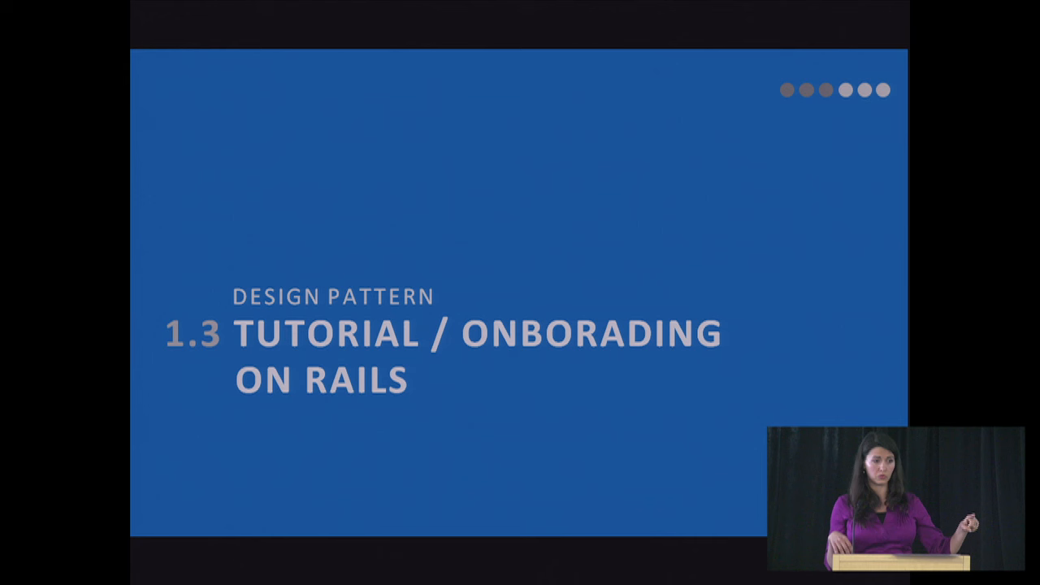
Advance to the blue section divider for pattern 1.3, tutorial/onboarding on rails
{"action": "key", "text": "Right"}
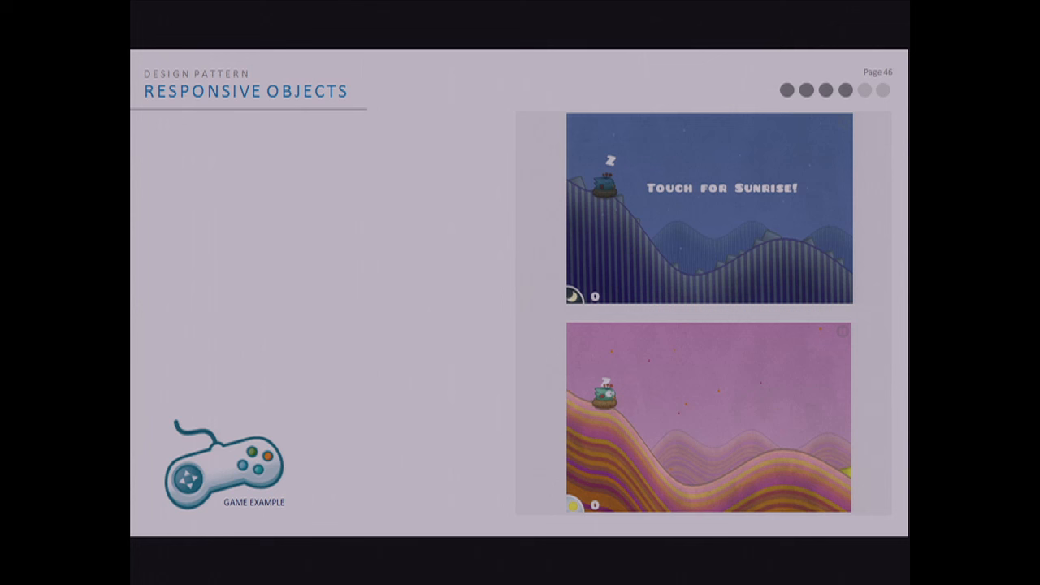
Advance to page 46, Responsive Objects, with the sleeping-bird game screens
{"action": "key", "text": "Right"}
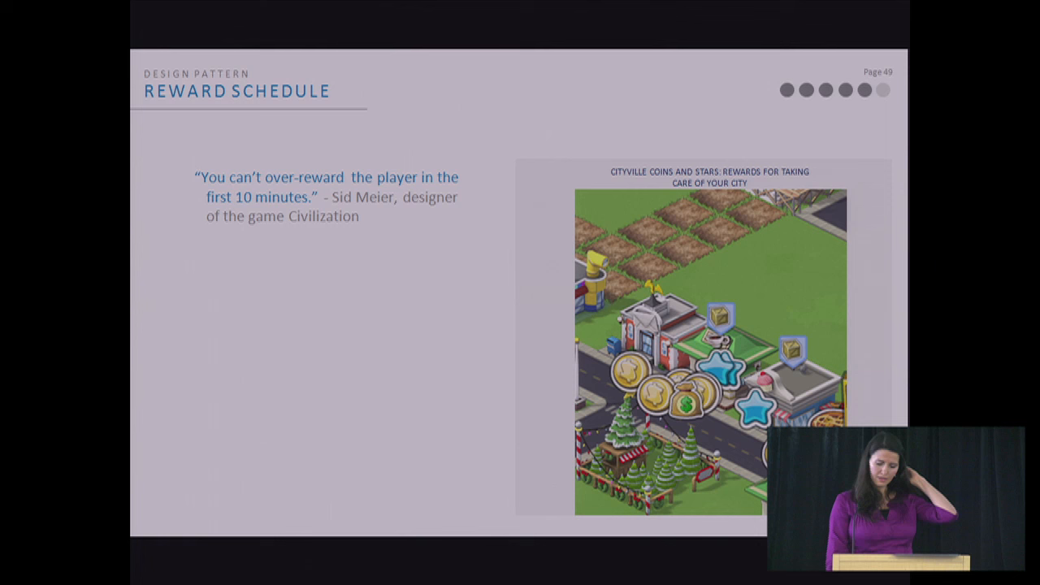
Advance to page 49, Reward Schedule, with the Sid Meier quote and CityVille coins
{"action": "key", "text": "Right"}
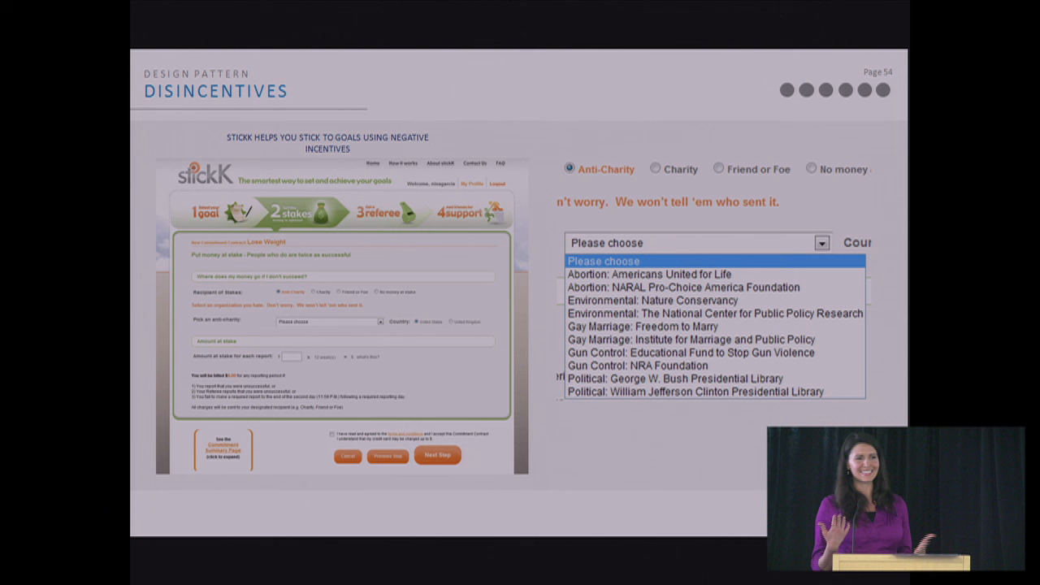
Advance past the stickK anti-charities slide to Grockit's negative-incentives example
{"action": "key", "text": "Right"}
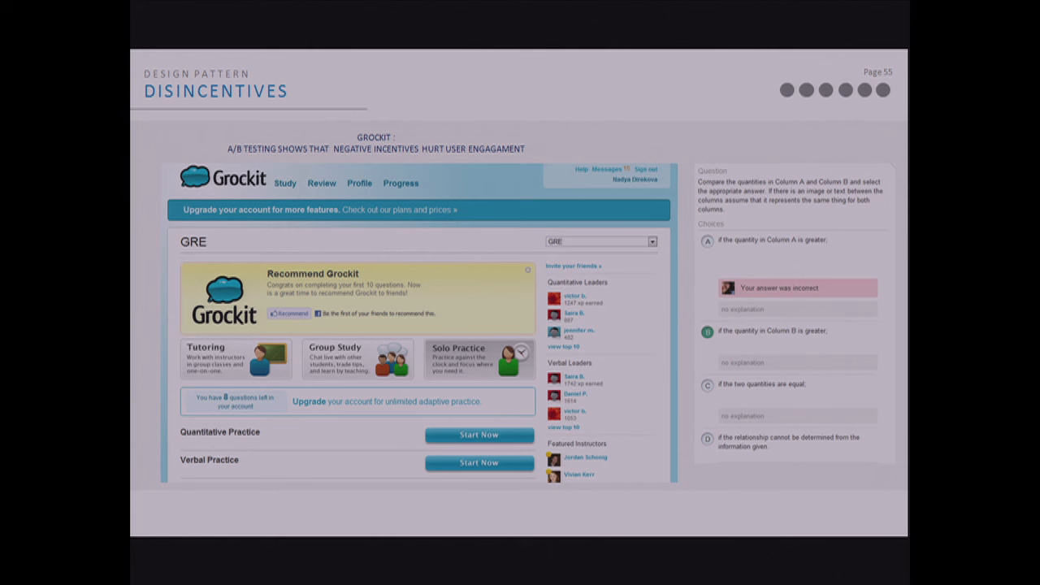
Advance past the Grockit A/B testing slide to the gated trial dodgeball slide
{"action": "key", "text": "Right"}
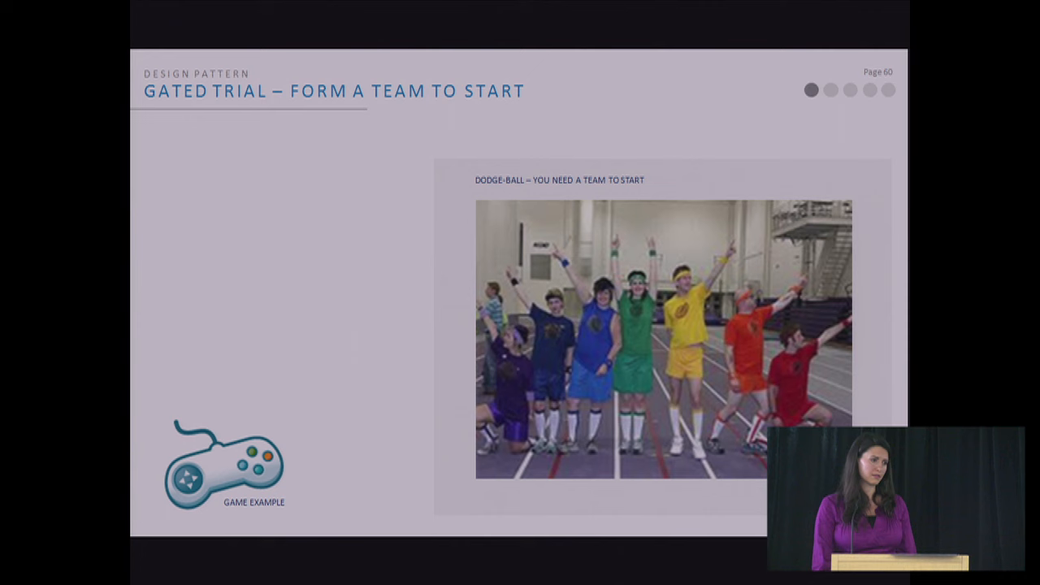
Advance past the dodge-ball slide and Quora's sign-up gated trial example (page 62)
{"action": "key", "text": "Right"}
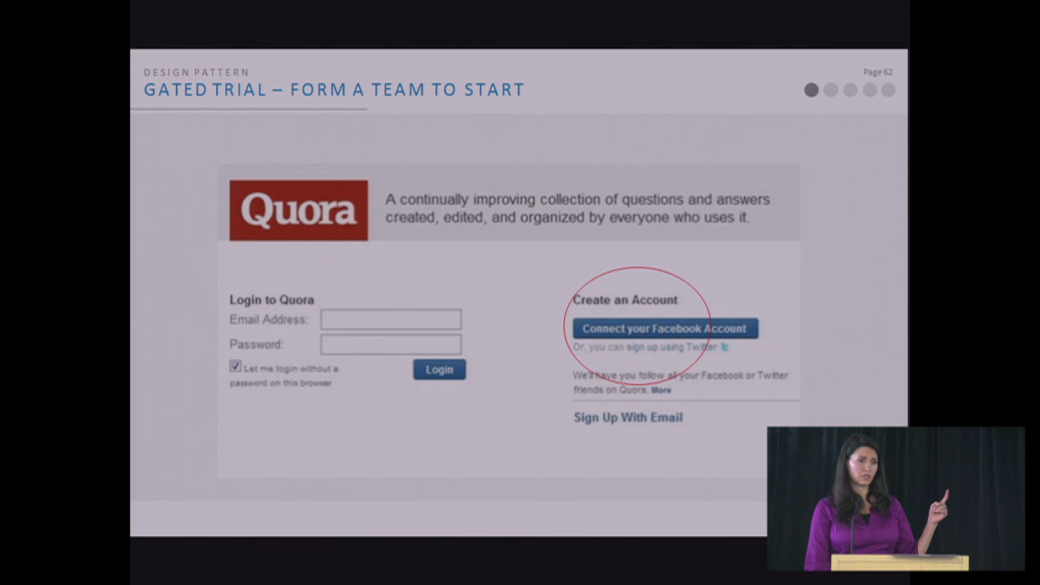
{"action": "key", "text": "Right"}
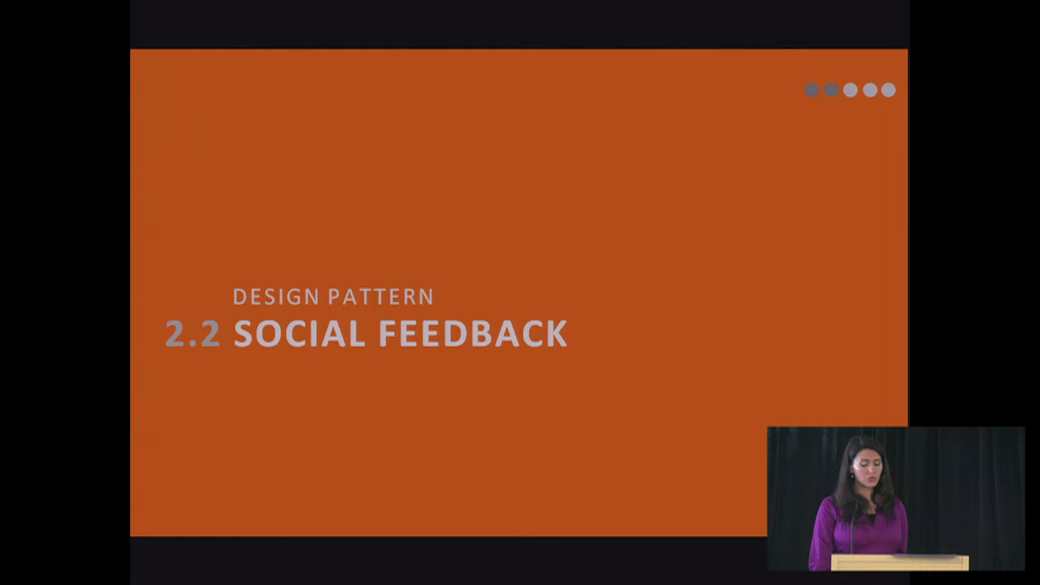
Advance past the 2.2 Social Feedback title to the thank-you buttons slide
{"action": "key", "text": "Right"}
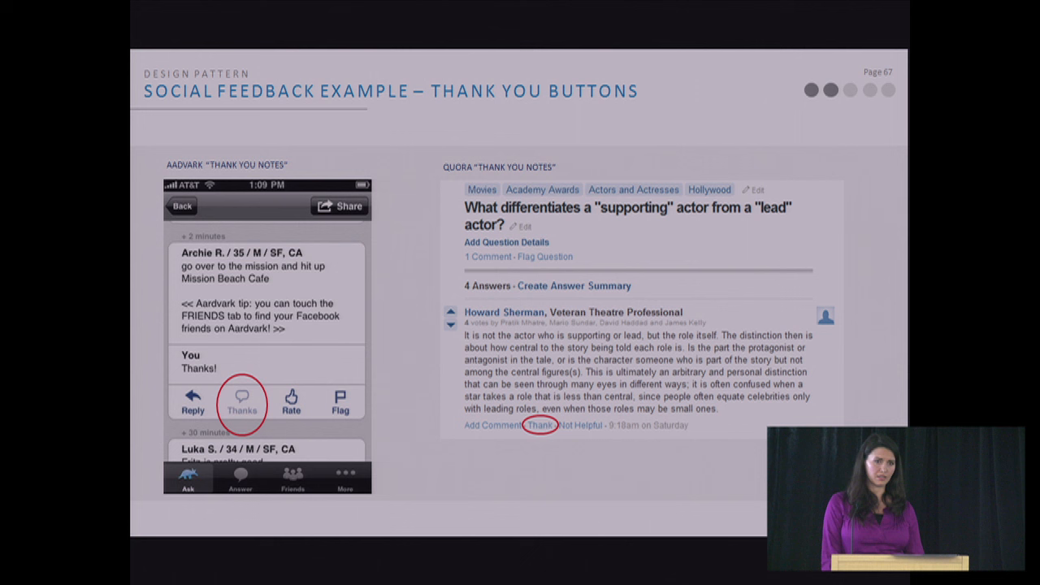
Advance past the Aardvark and Quora thank-you notes slide to Yelp compliments
{"action": "key", "text": "Right"}
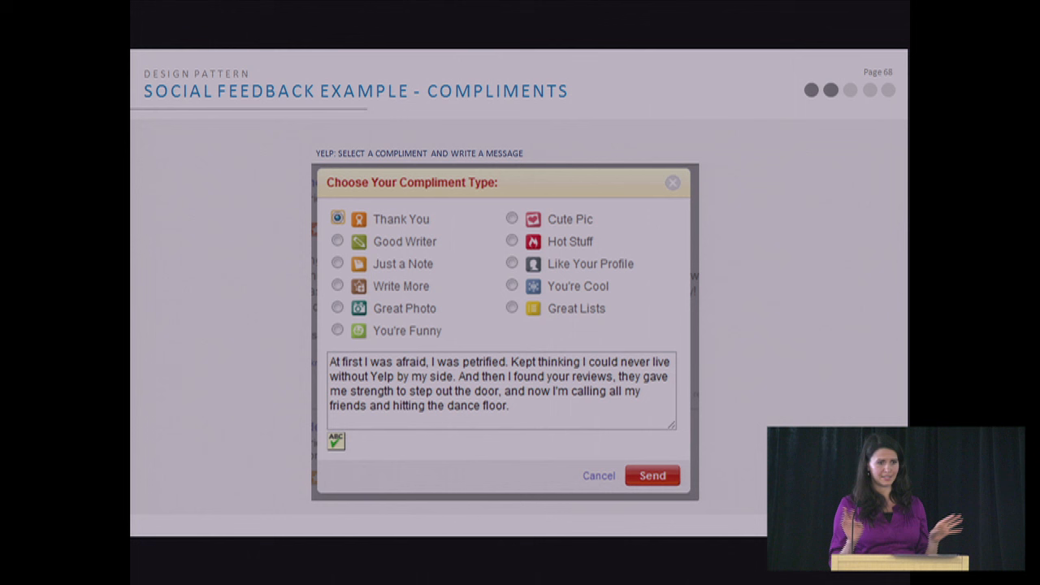
Advance past the Yelp compliments slide (page 68) toward CityVille's reputation scores
{"action": "key", "text": "Right"}
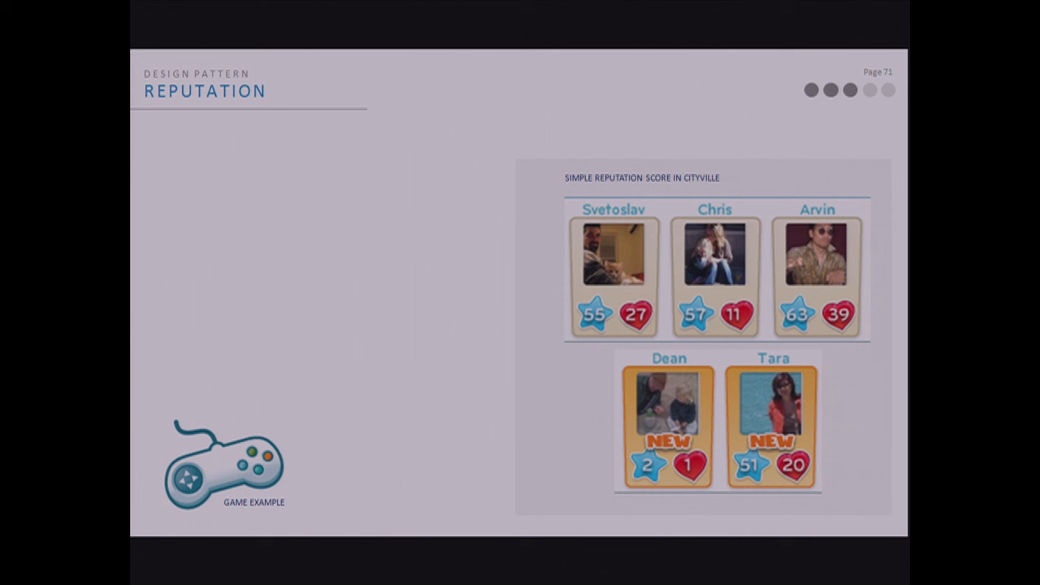
Advance past the CityVille Reputation slide to the Xbox Live sharing achievements slide
{"action": "key", "text": "Right"}
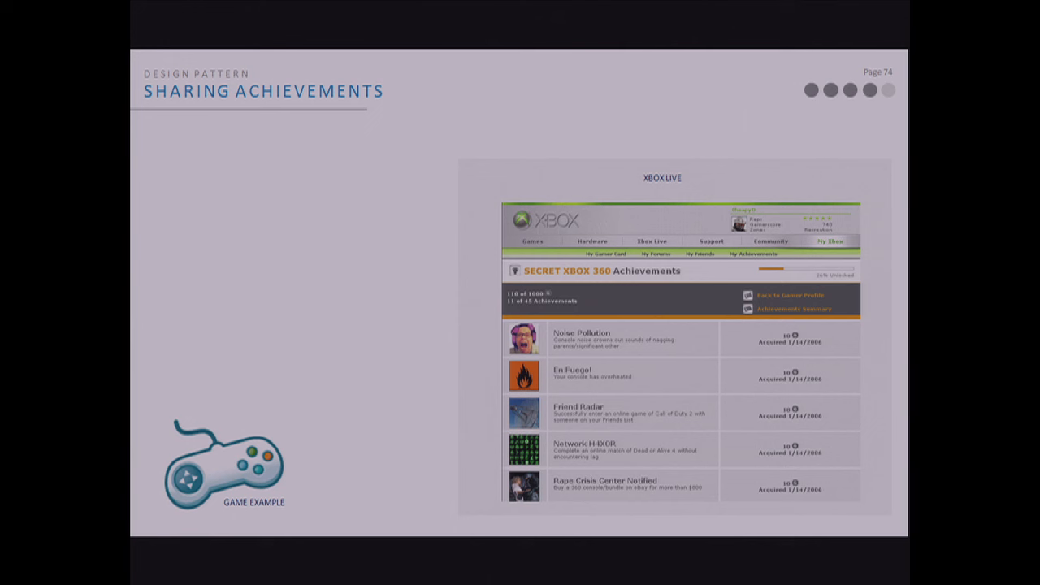
Advance past the Xbox Live achievements slide to the 'Come Back' section
{"action": "key", "text": "Right"}
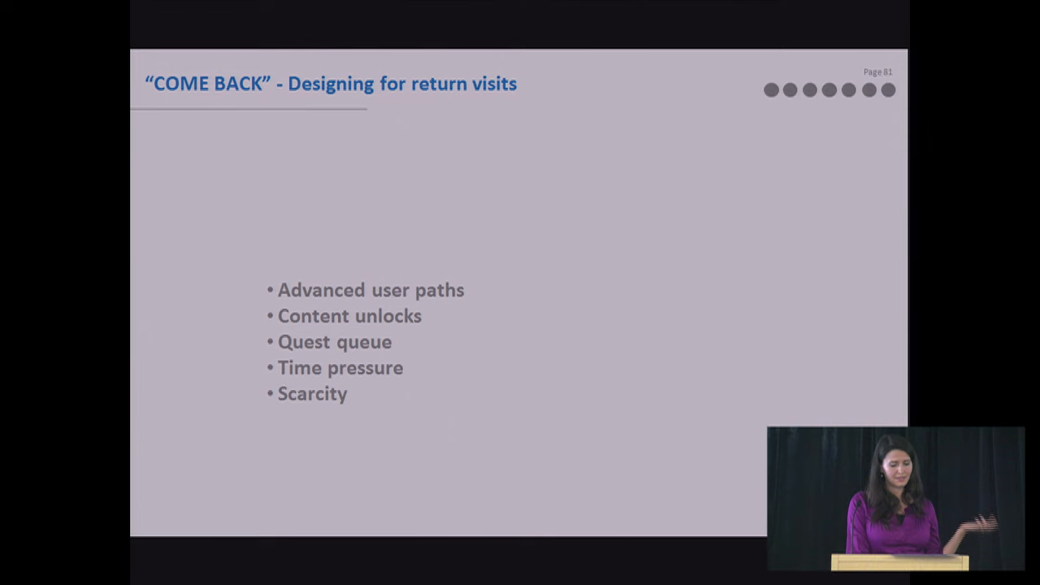
Advance from the return visits overview to the ski-slope Advanced User Paths slide
{"action": "key", "text": "Right"}
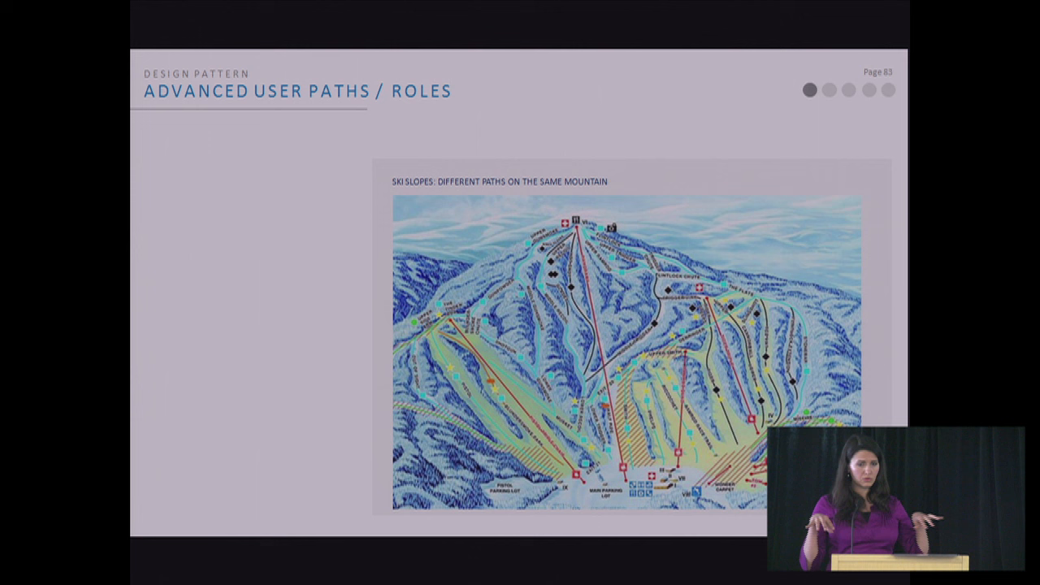
{"action": "key", "text": "Right"}
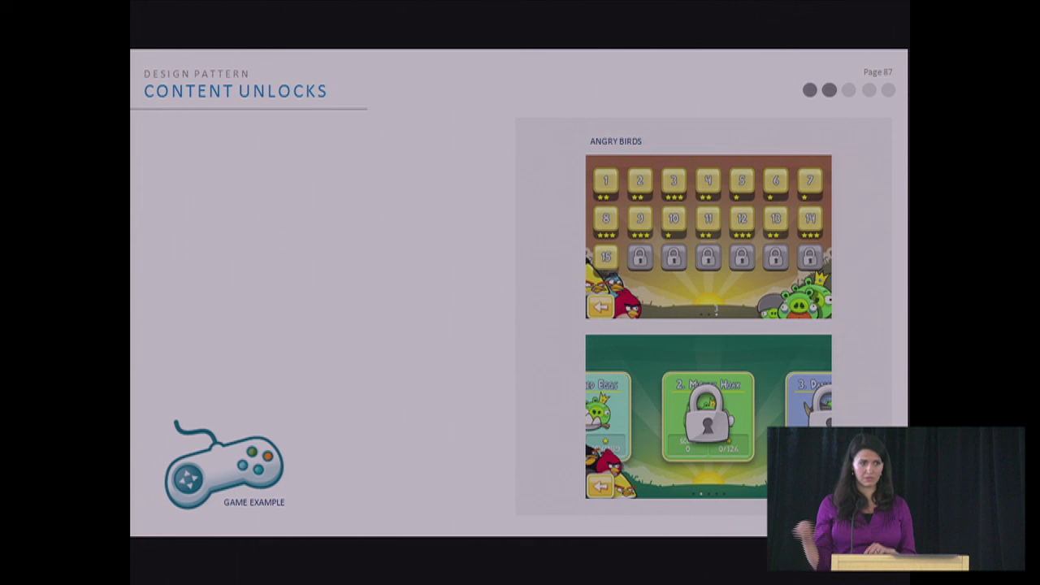
Advance to the section title slide for design pattern 3.3, Quest Queue
{"action": "key", "text": "right"}
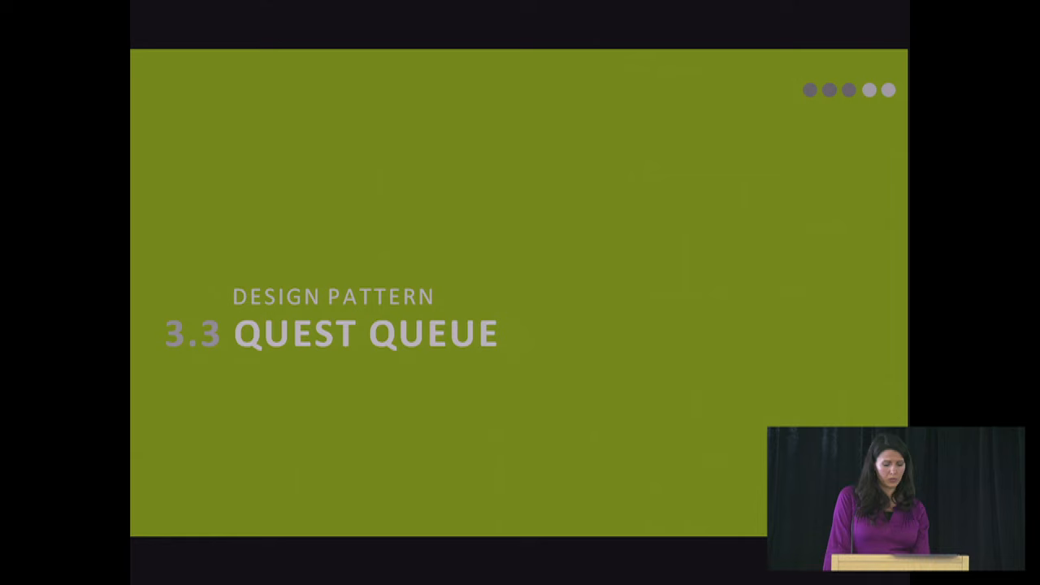
Advance to slide 90, the Zombie Farm quest list illustrating the Quest Queue pattern
{"action": "key", "text": "Right"}
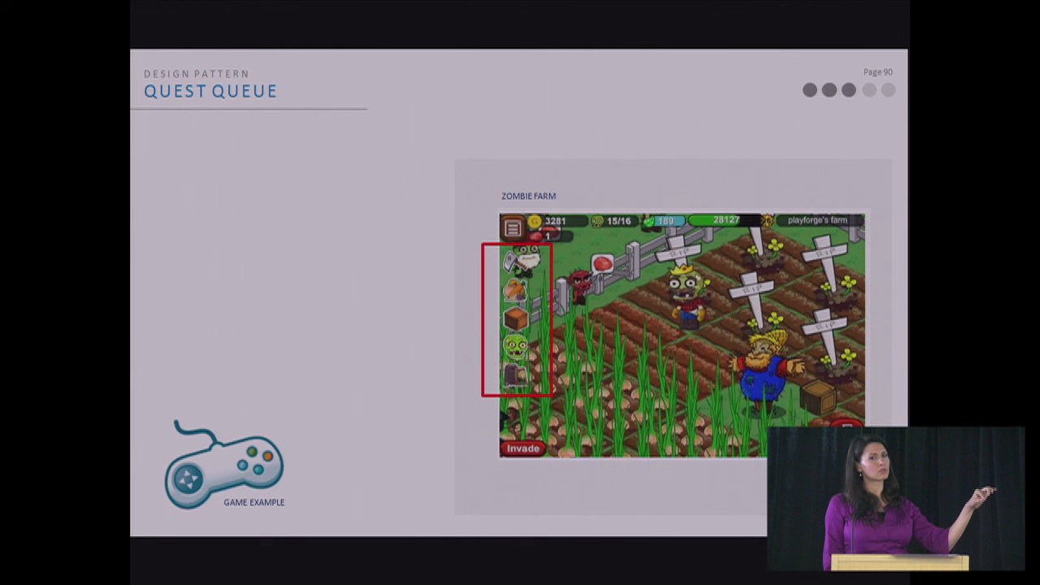
Advance past the Zombie Farm example to the 3.4 Time Pressure section title
{"action": "key", "text": "Right"}
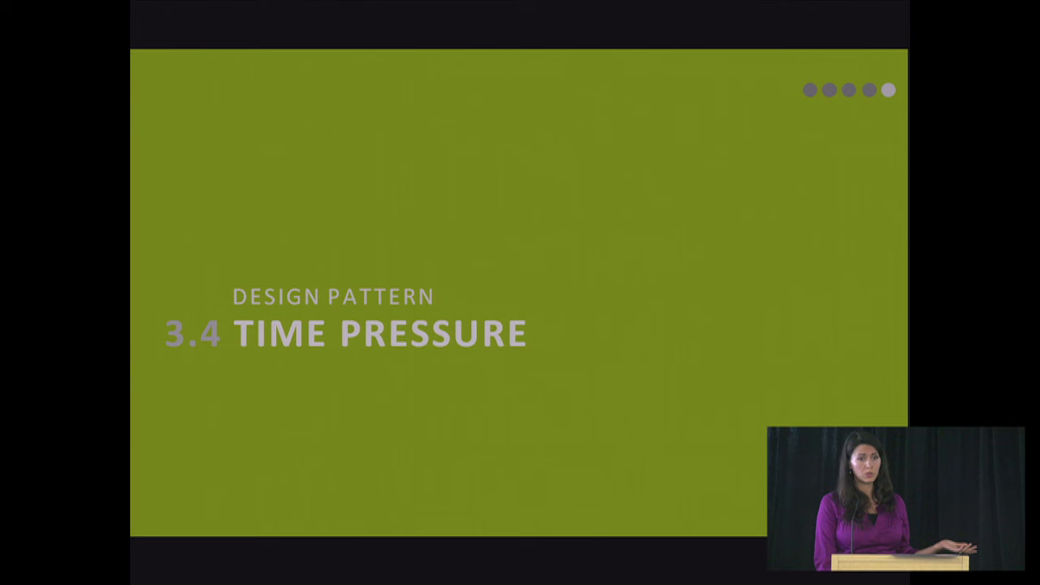
Step through the chess timer and Swoopo/eBay slides to the 3.5 Scarcity title
{"action": "key", "text": "Right"}
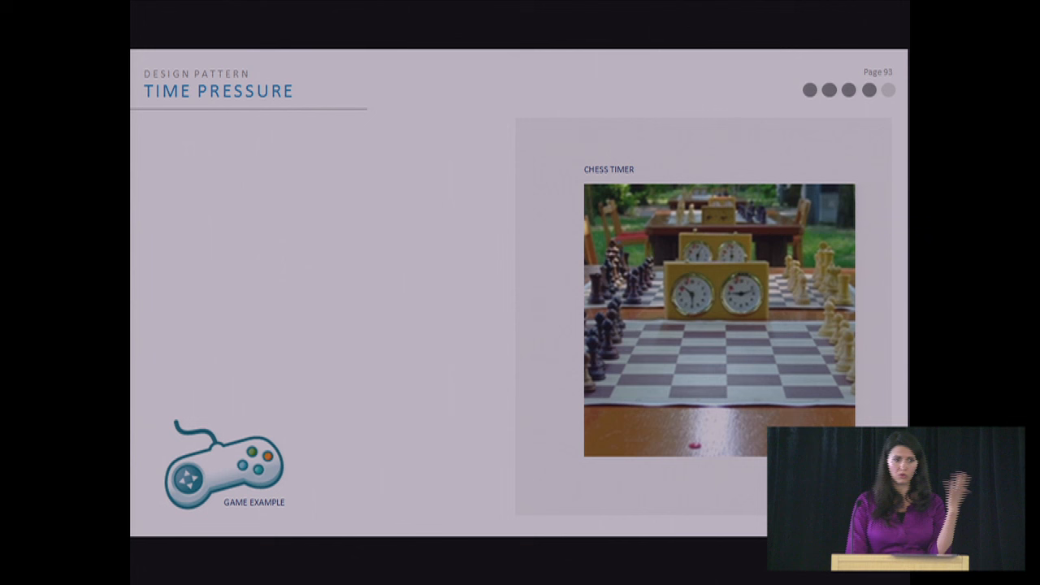
{"action": "key", "text": "Right"}
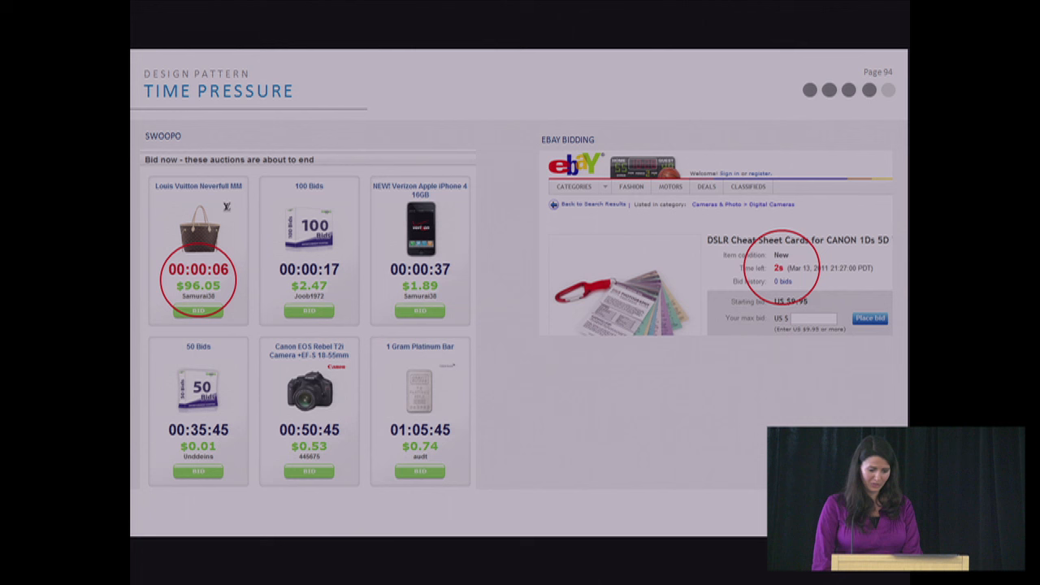
{"action": "key", "text": "Right"}
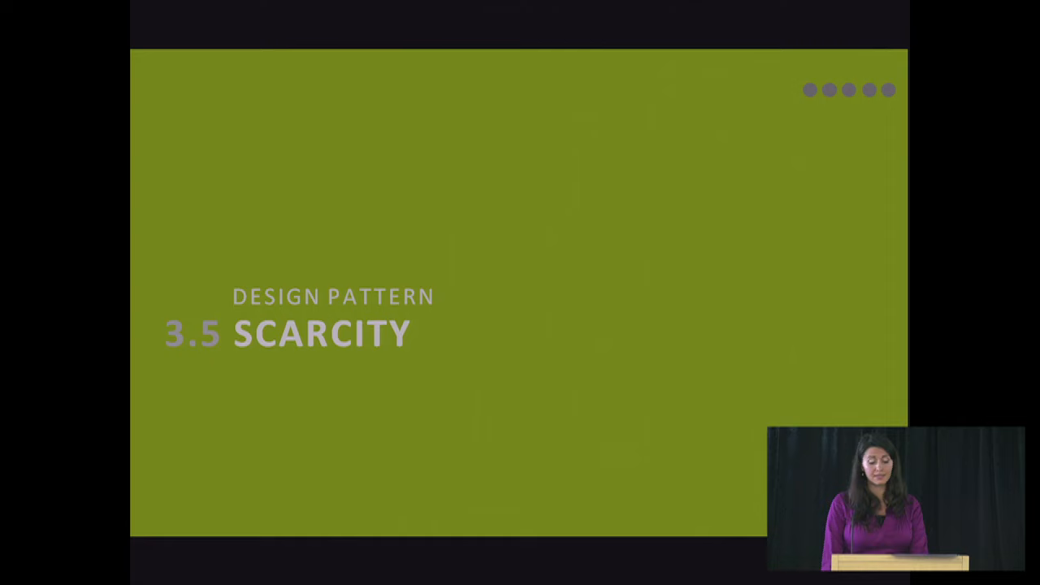
{"action": "key", "text": "Right"}
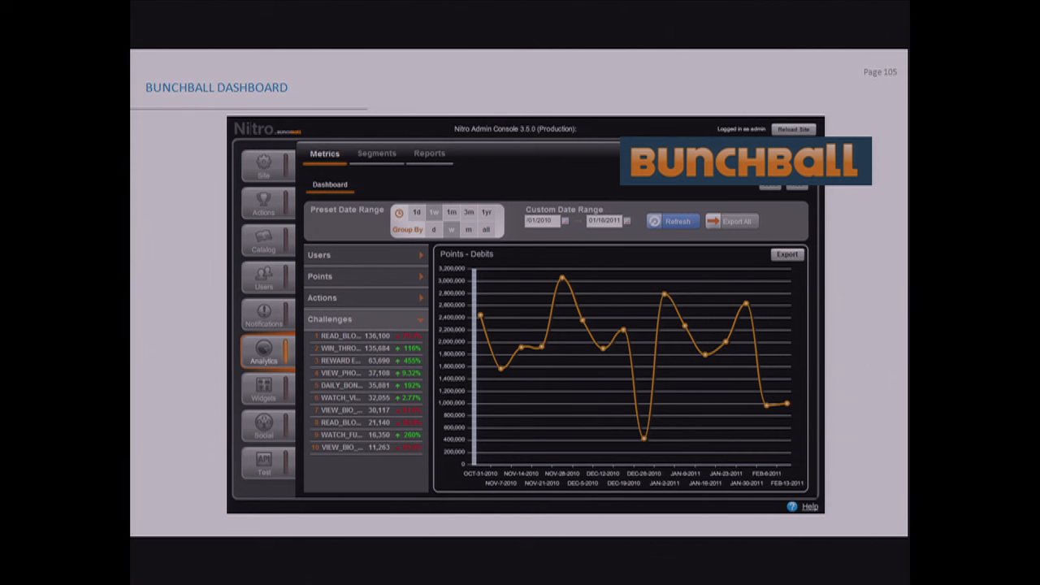
Advance to page 106, the Bravotv.com and Bunchball Virtual Top Chef metrics example
{"action": "key", "text": "Right"}
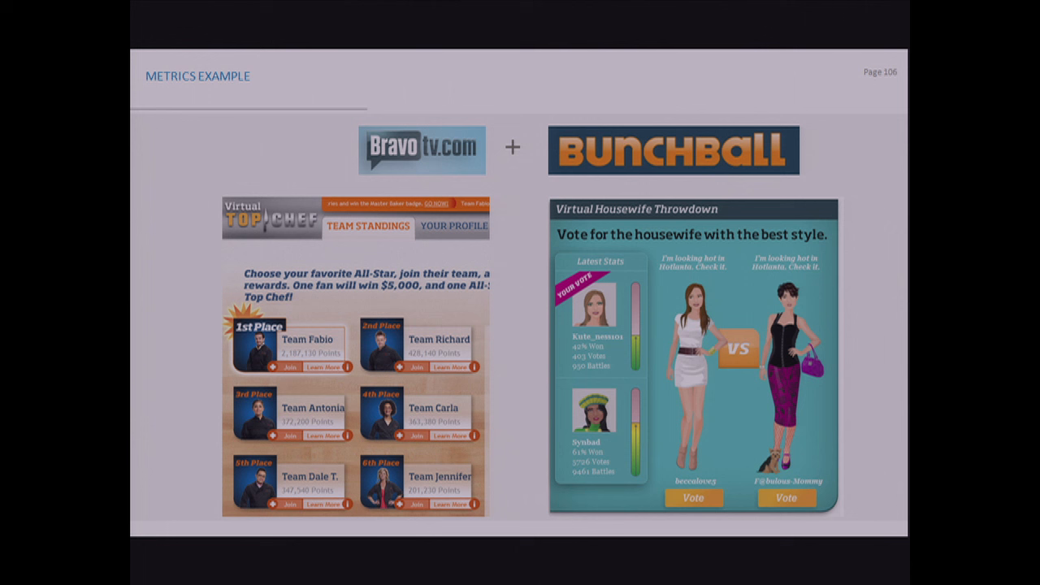